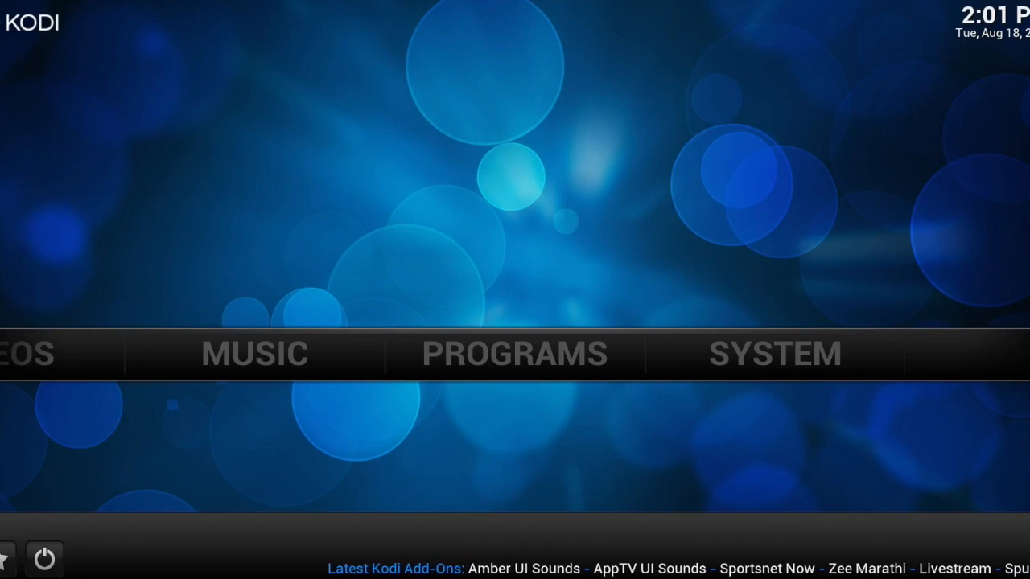
Reveal the SYSTEM options on the Kodi home screen
left_click(773, 354)
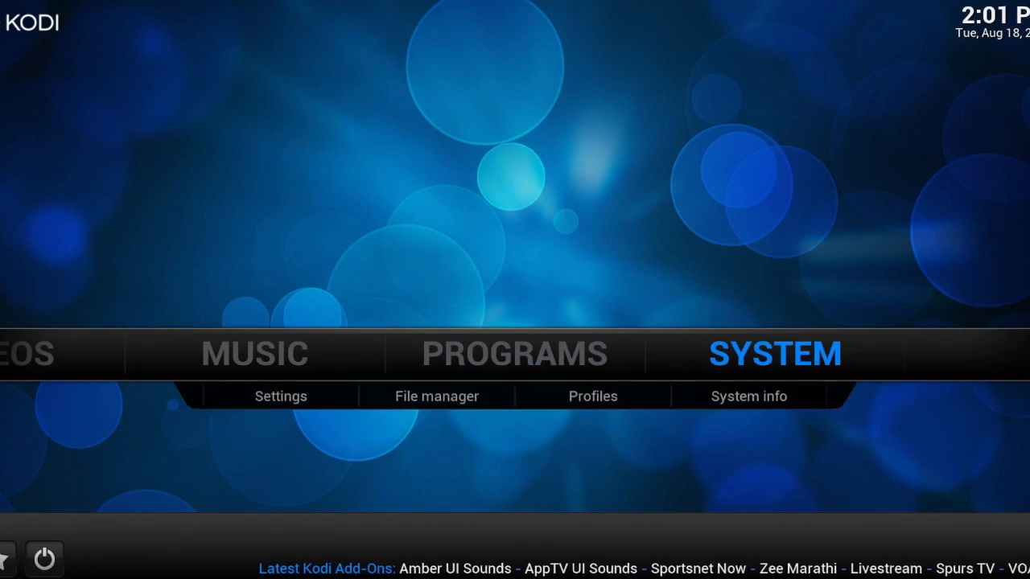
mouse_move(436, 396)
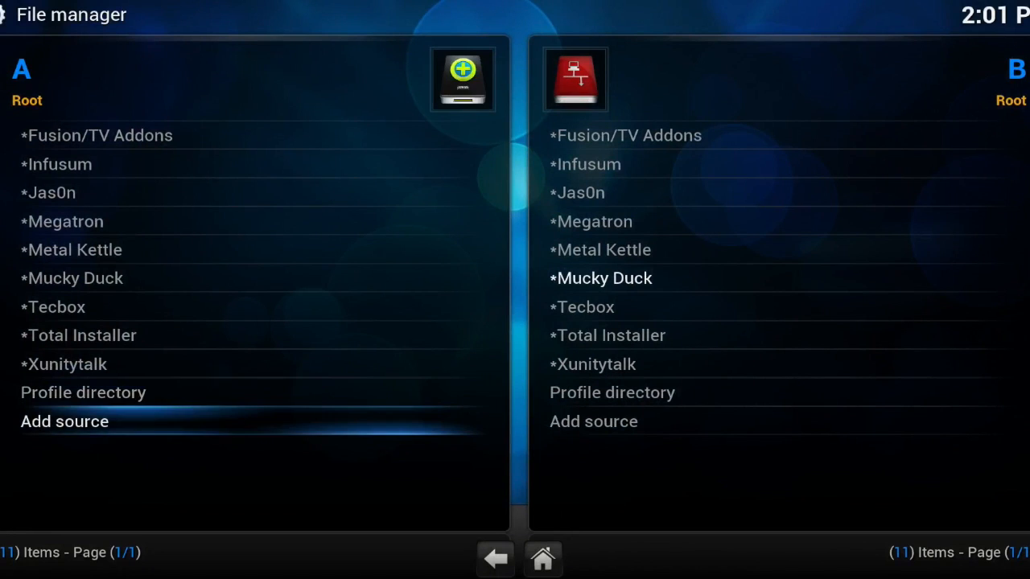
Start adding a file source and browse C:\Users to the Downloads folder
left_click(64, 421)
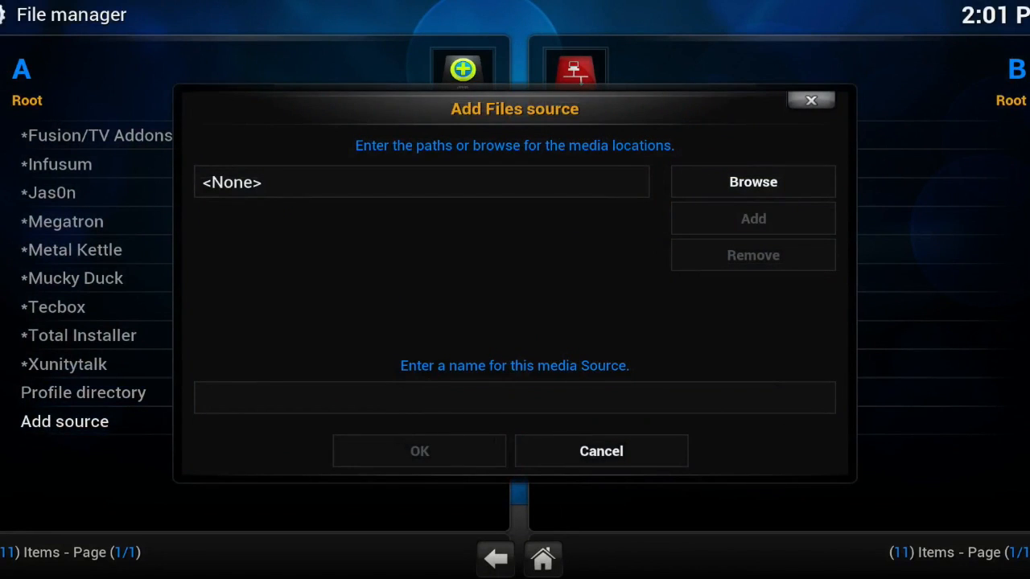
left_click(422, 181)
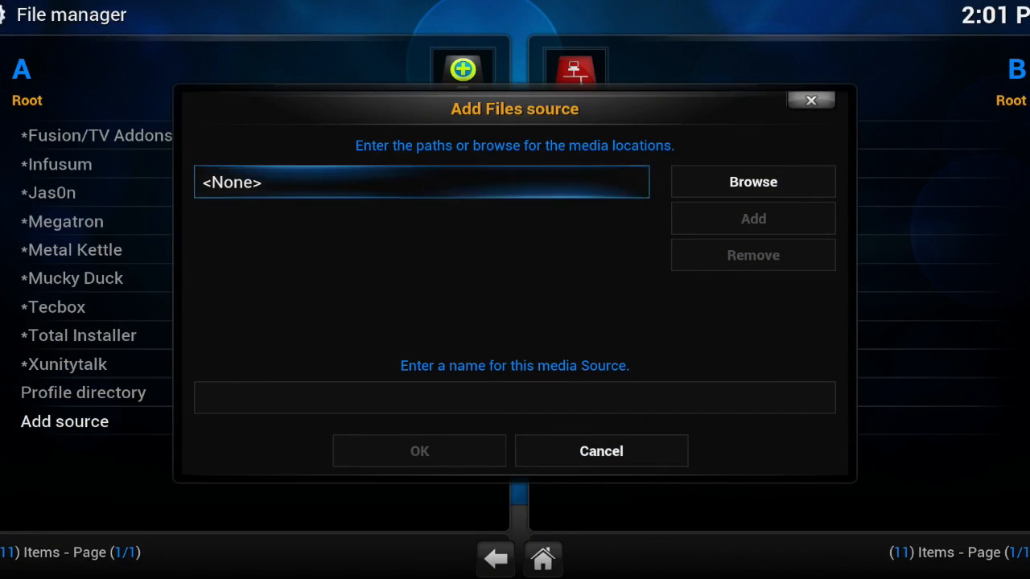
left_click(752, 181)
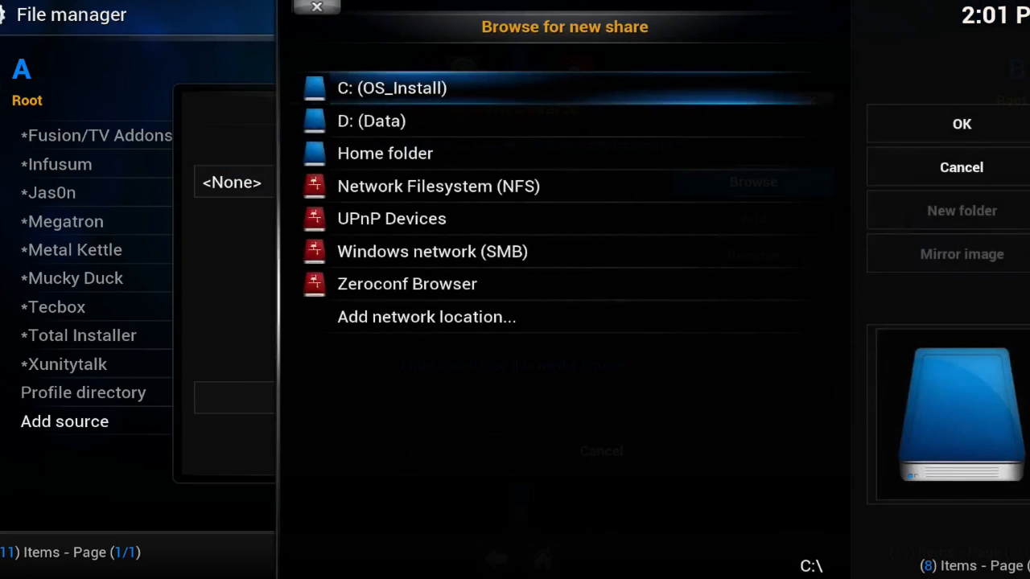
left_click(385, 153)
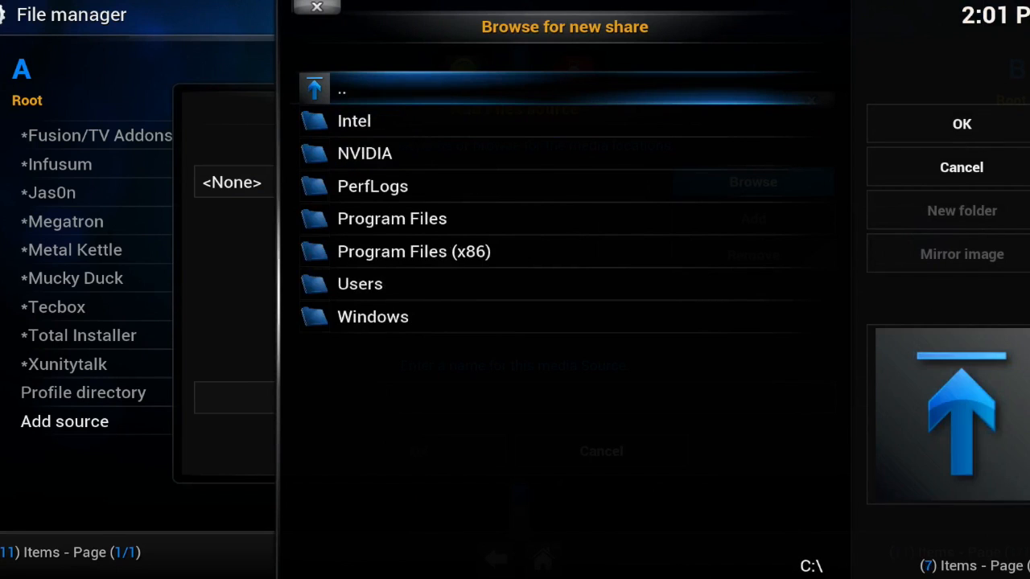
double_click(360, 283)
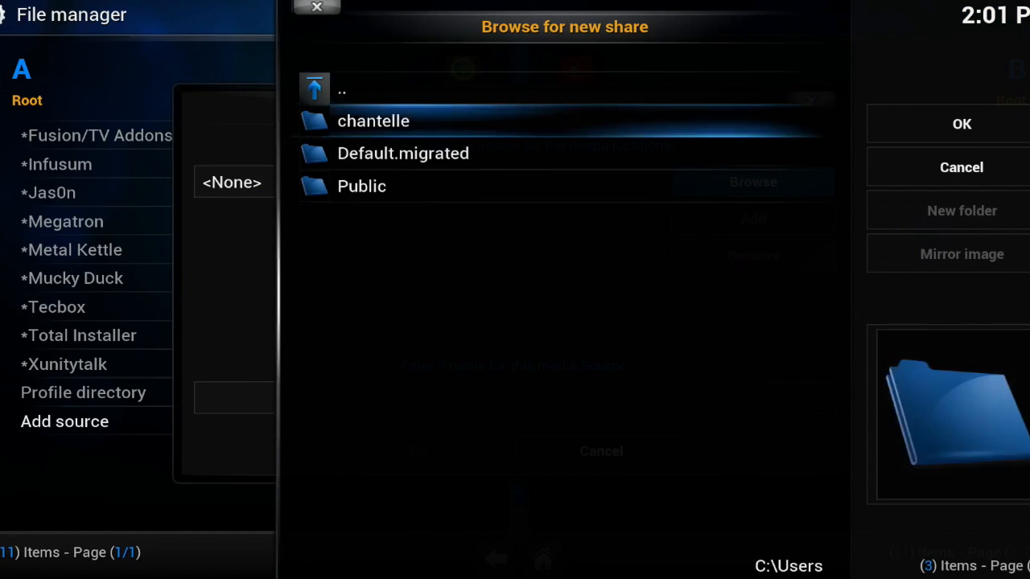
double_click(373, 121)
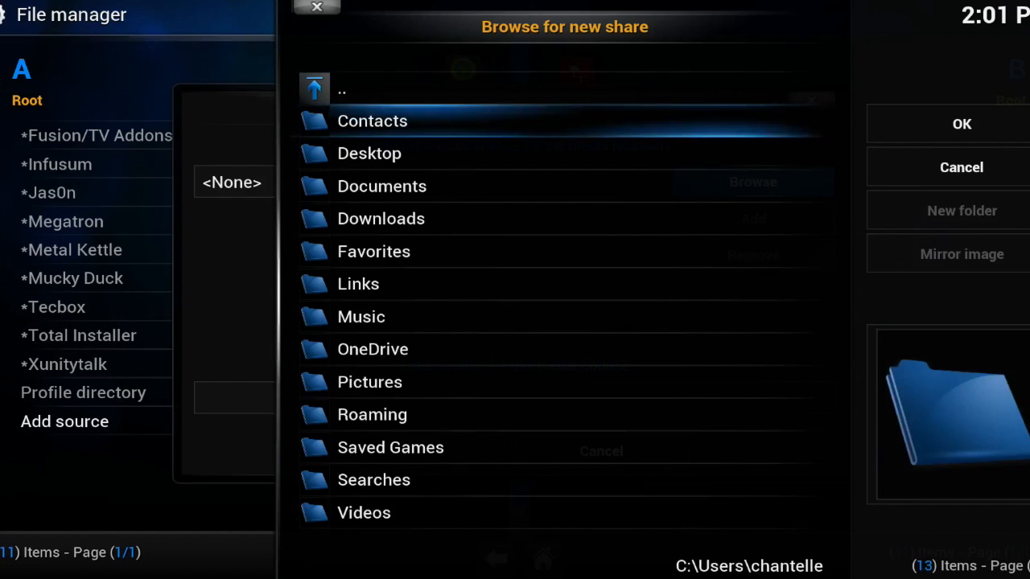
double_click(381, 218)
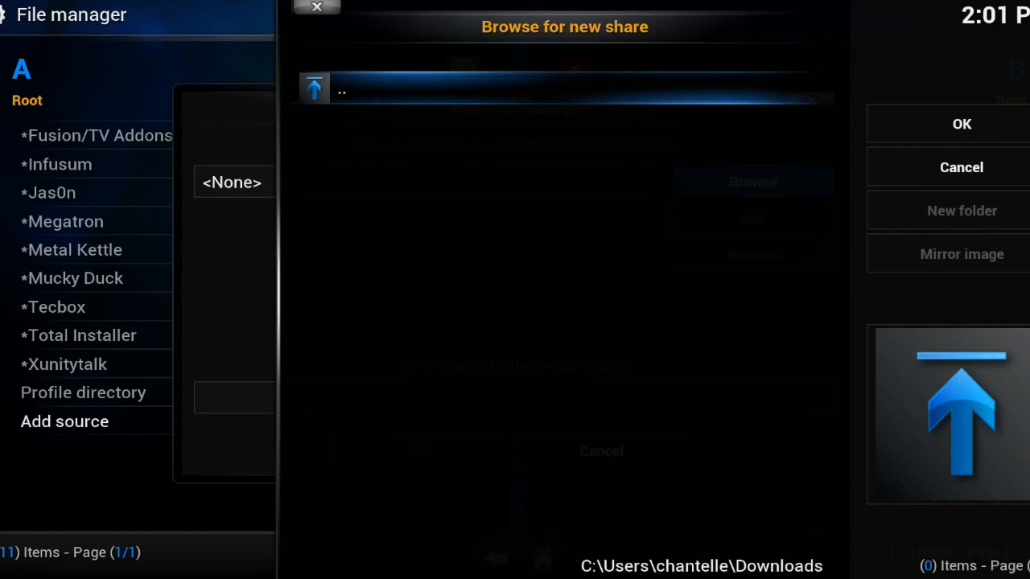
Back out of the folder browser and cancel adding the file source
left_click(342, 89)
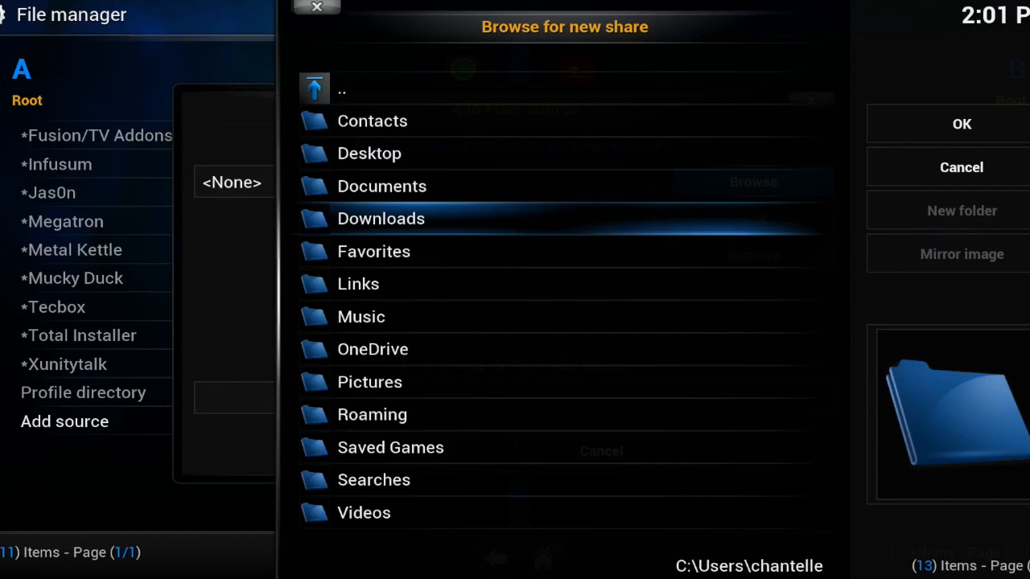
left_click(341, 89)
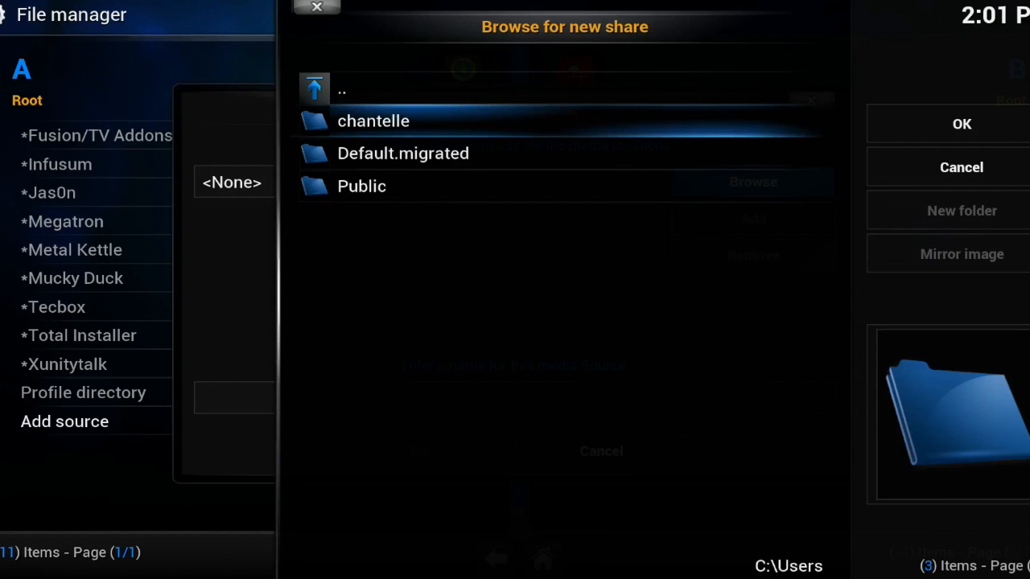
left_click(341, 89)
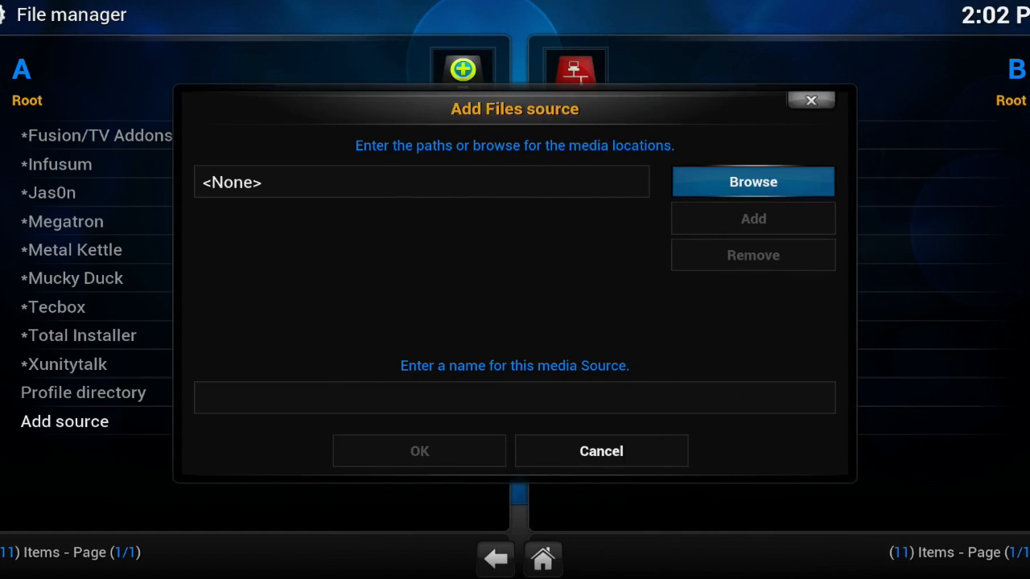
left_click(752, 181)
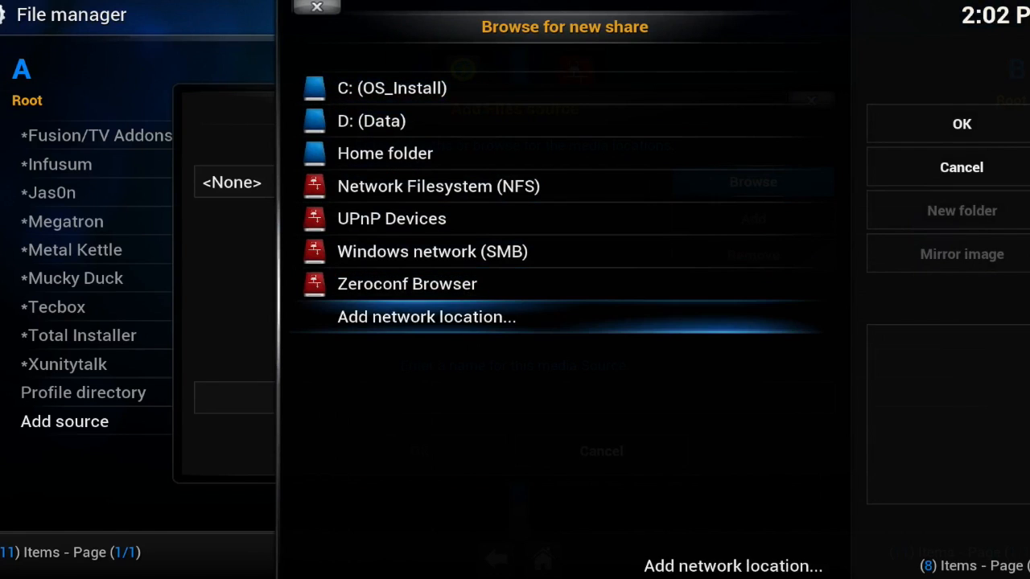
left_click(316, 8)
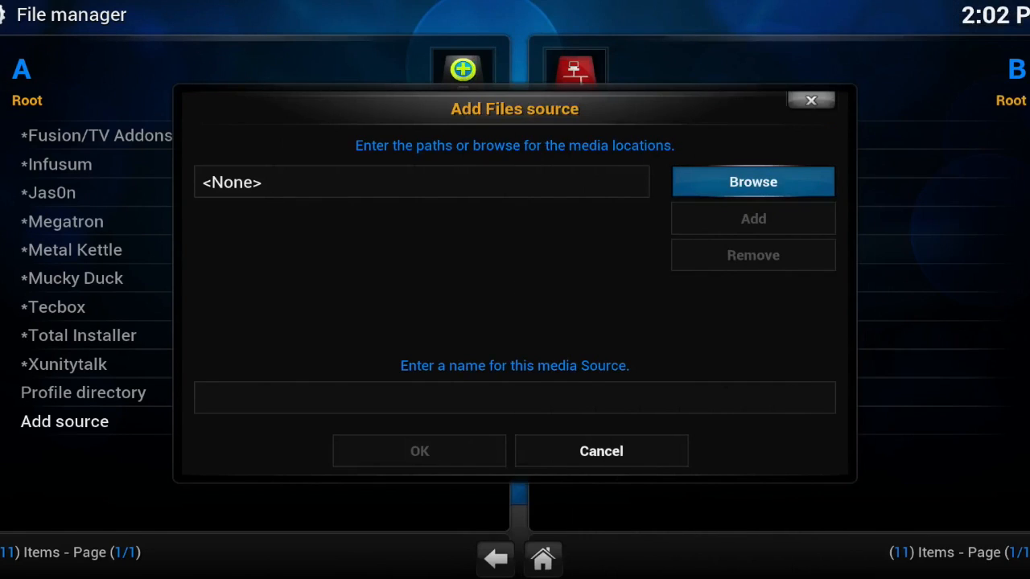
left_click(601, 451)
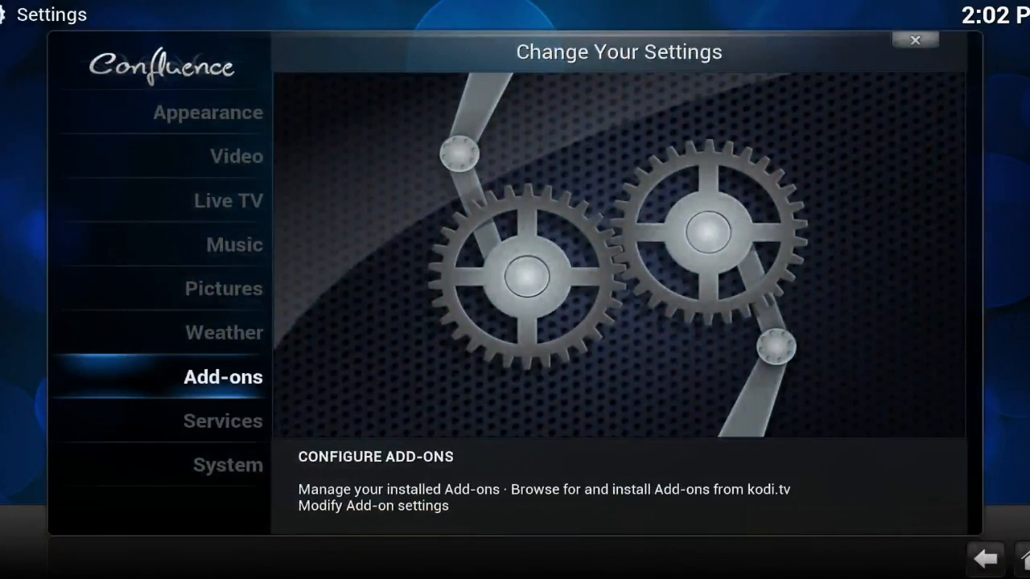
Install the skin.aeon.nox zip from the Users folder via Add-ons > Install from zip file
left_click(222, 376)
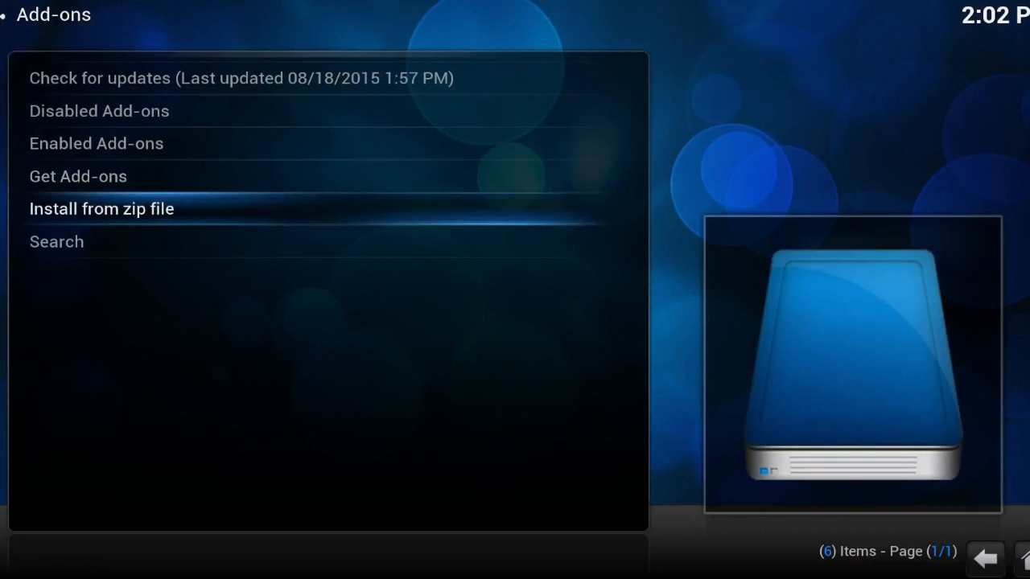
left_click(101, 208)
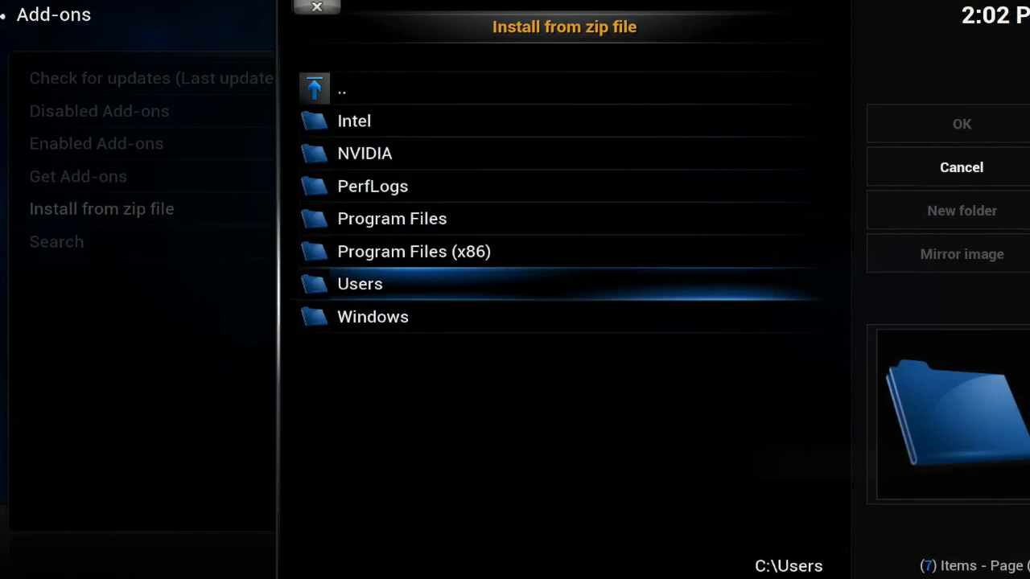
double_click(360, 283)
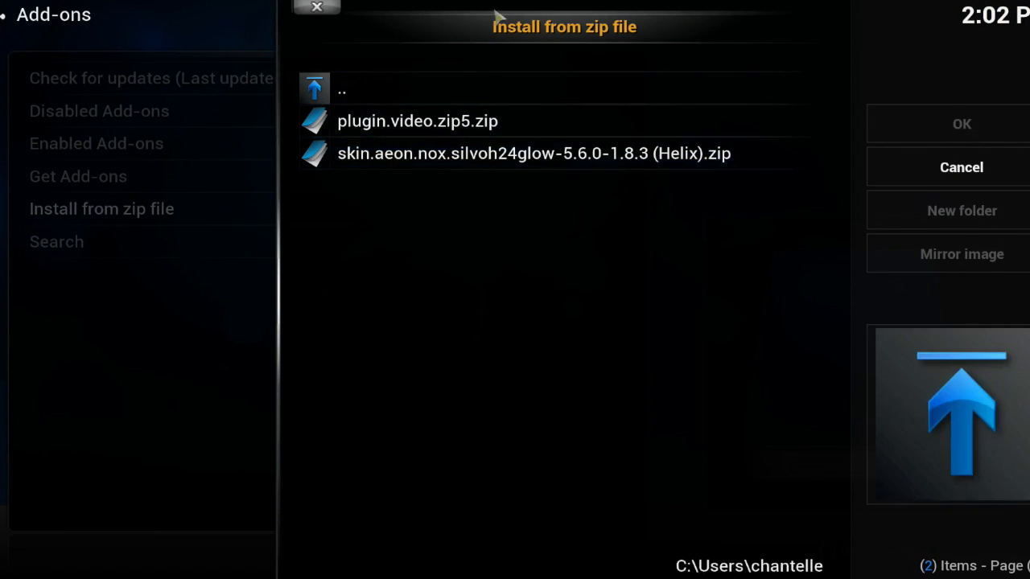
left_click(533, 153)
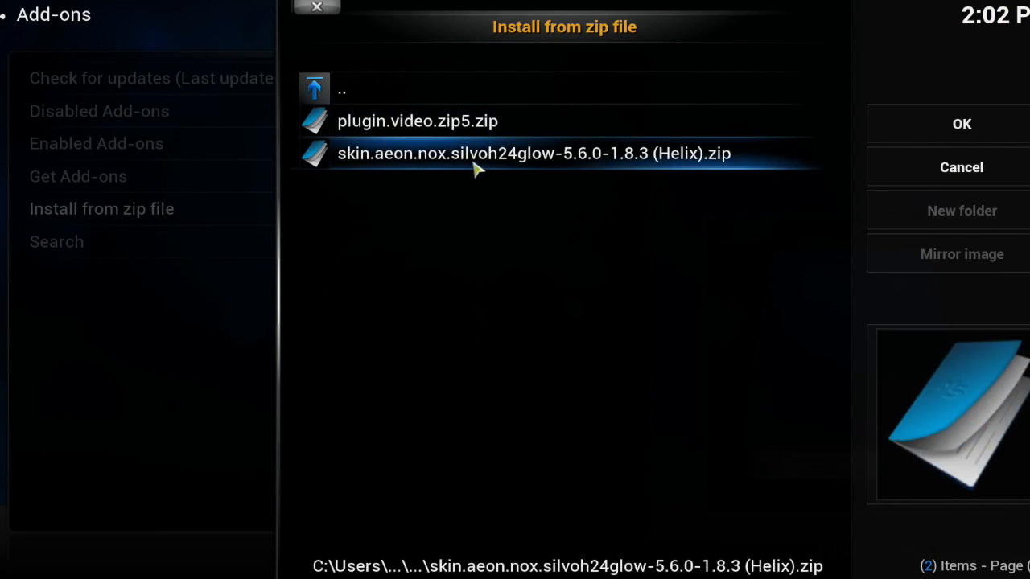
mouse_move(527, 166)
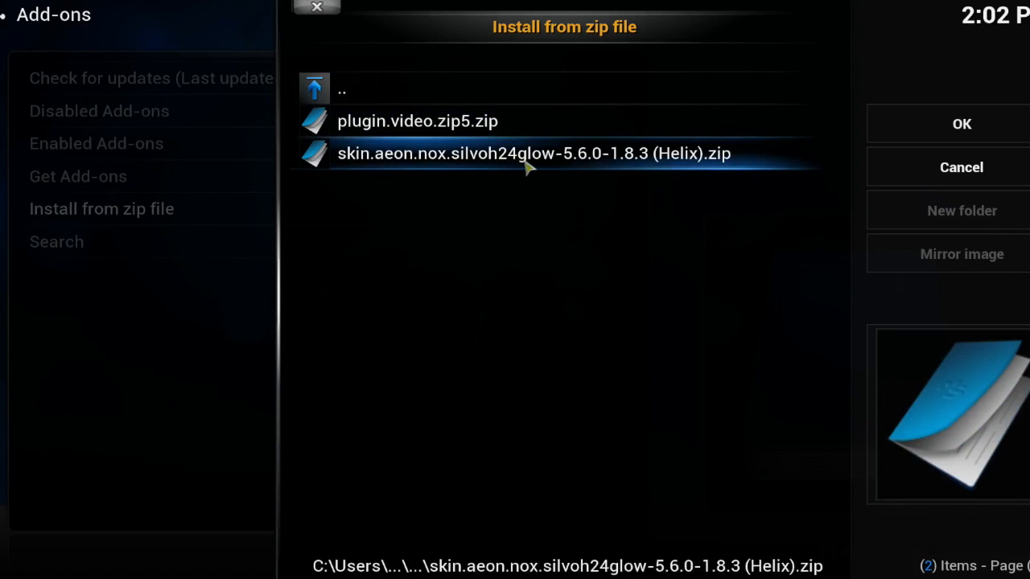
mouse_move(718, 165)
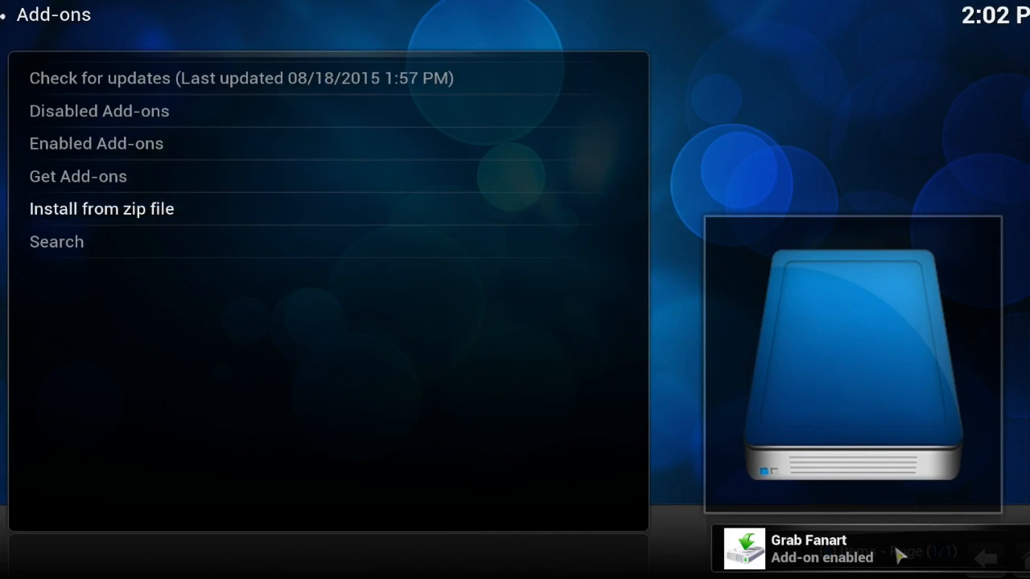
mouse_move(513, 533)
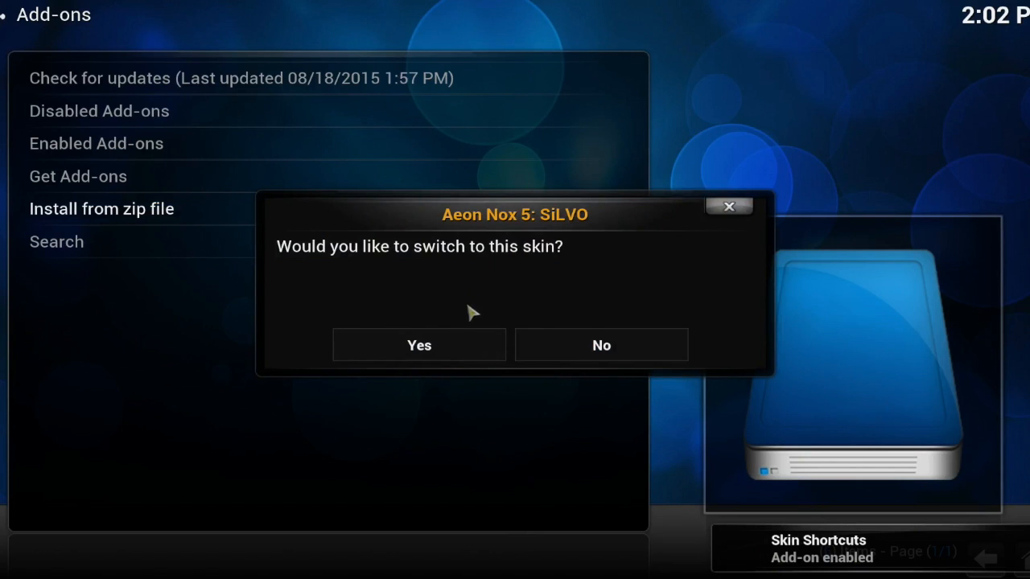
Accept switching to Aeon Nox 5: SiLVO and confirm keeping the skin
left_click(418, 344)
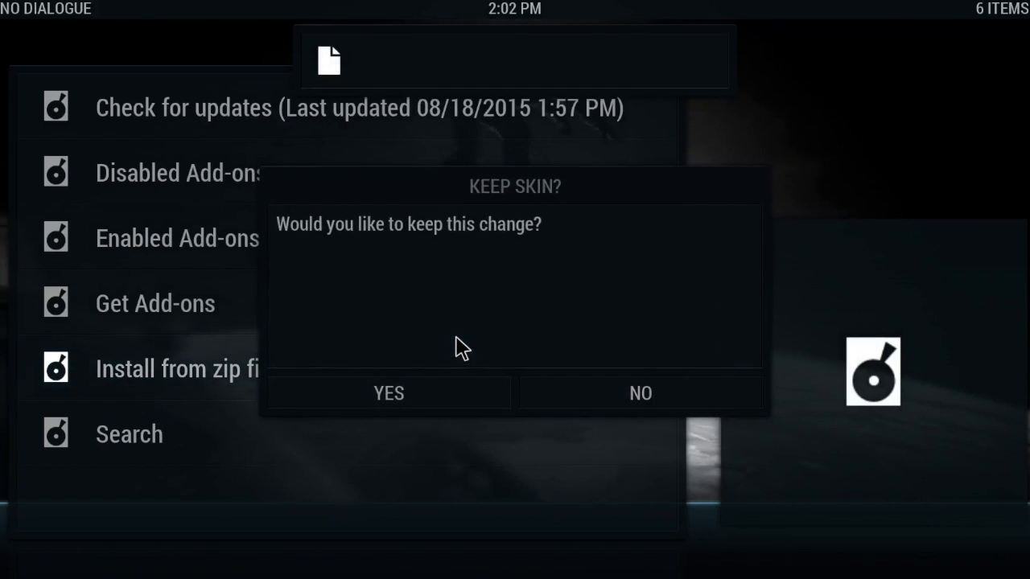
left_click(388, 394)
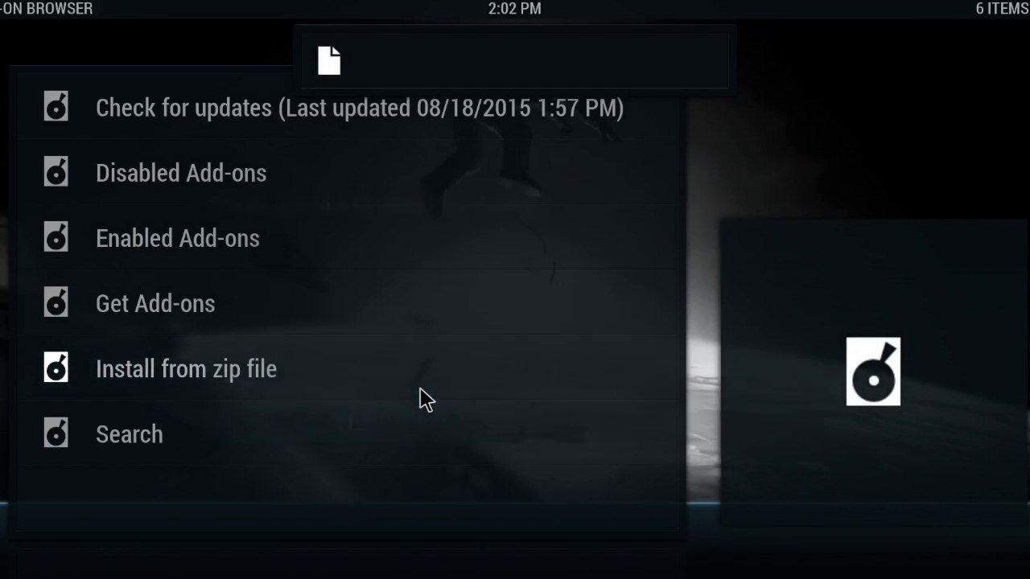
mouse_move(461, 298)
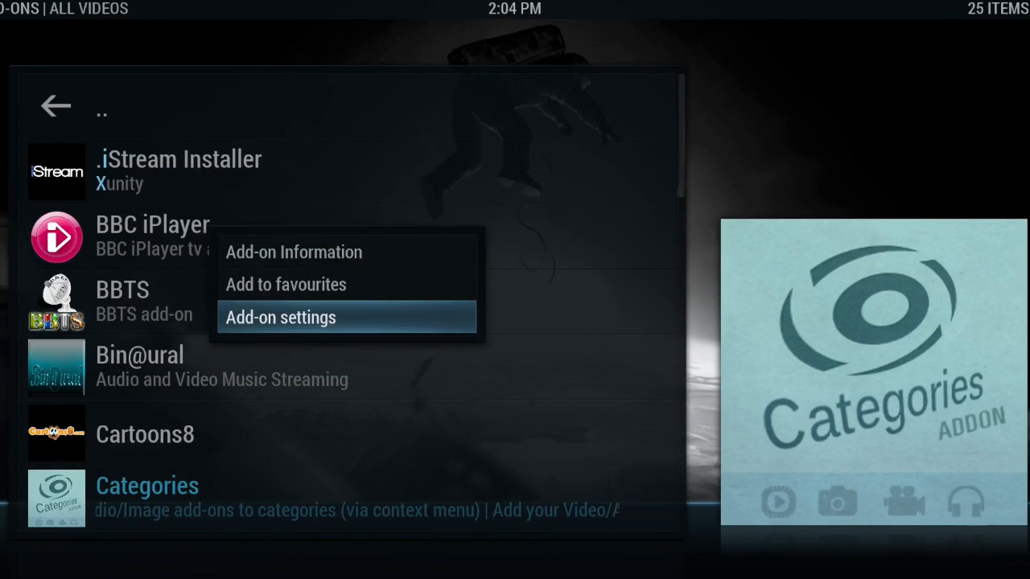
Open Add-on settings for the Categories video add-on
left_click(280, 317)
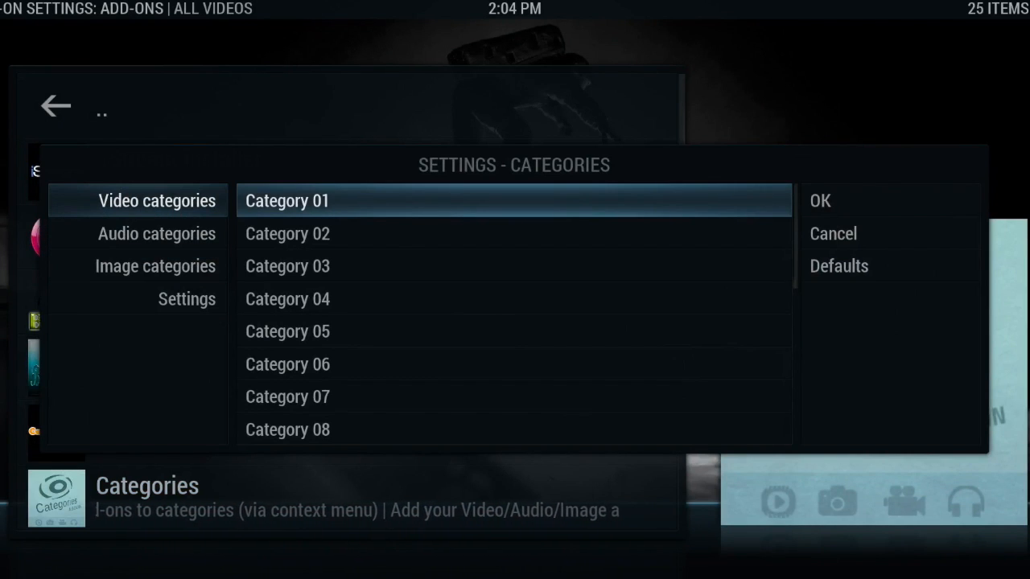
Name the first video categories Movies, TV Shows and Sports
left_click(287, 201)
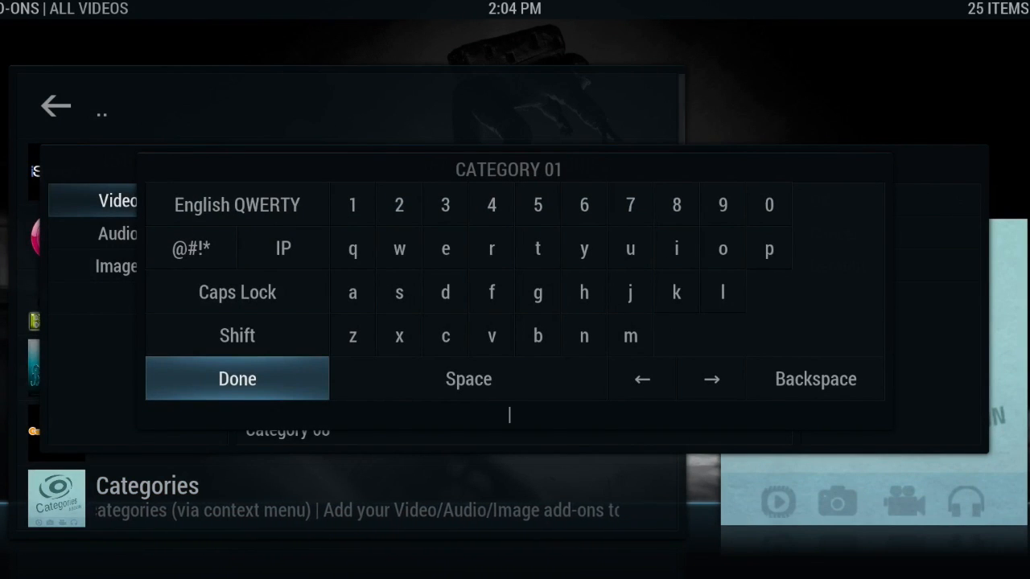
type("Movies")
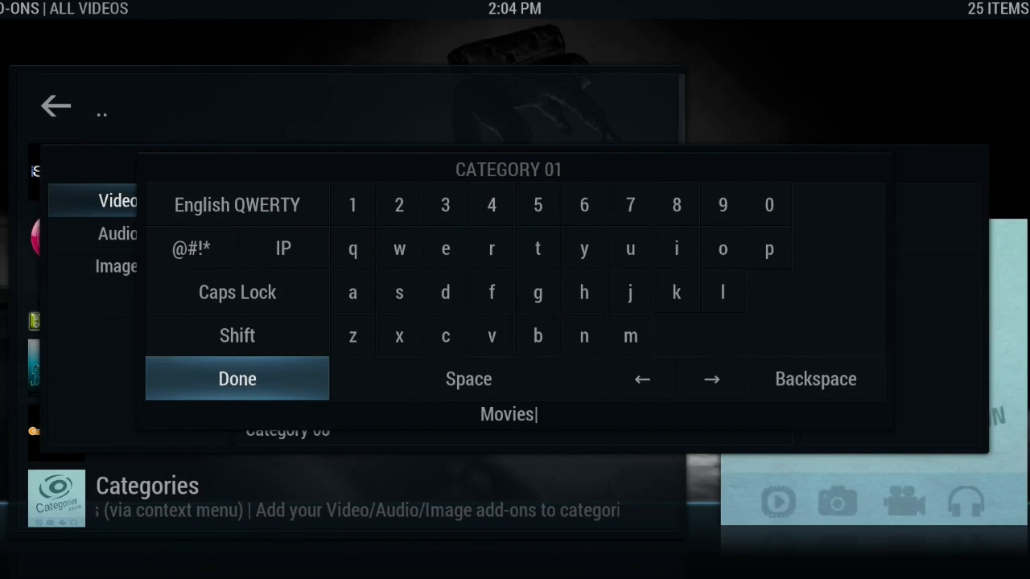
left_click(237, 378)
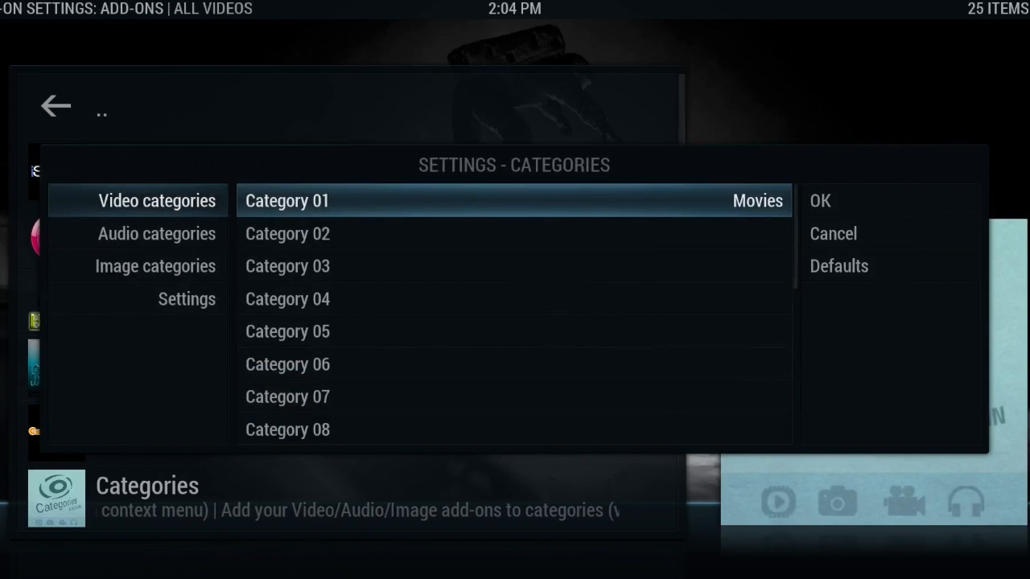
left_click(287, 233)
type("S")
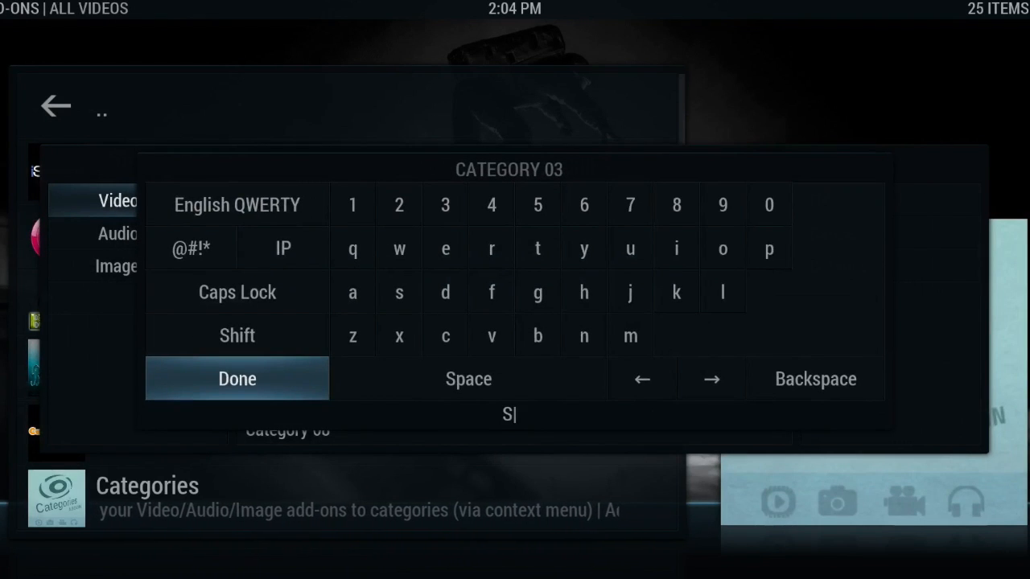
left_click(237, 378)
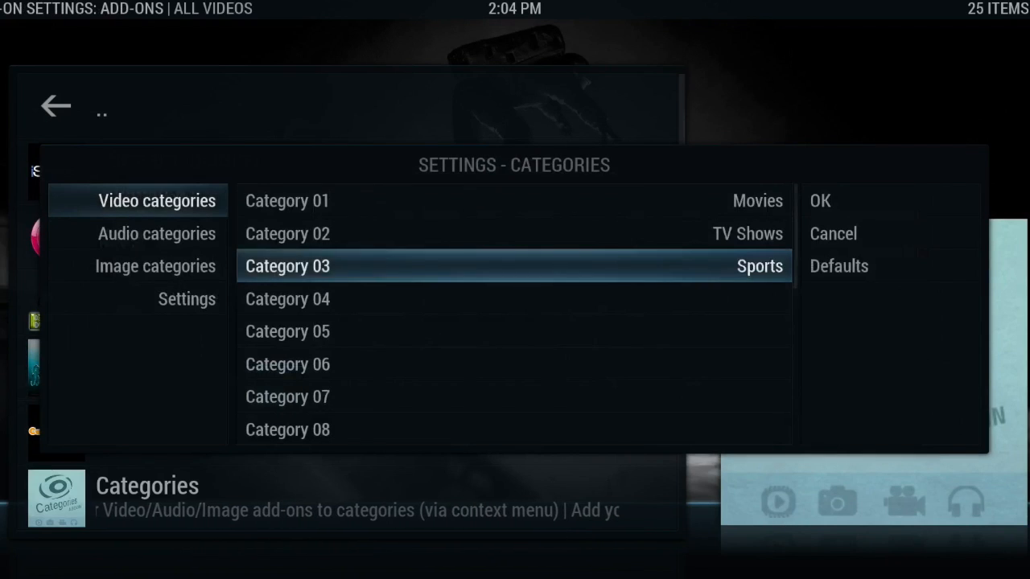
Name the next categories Live TV and Kids Section, then save the settings
left_click(288, 298)
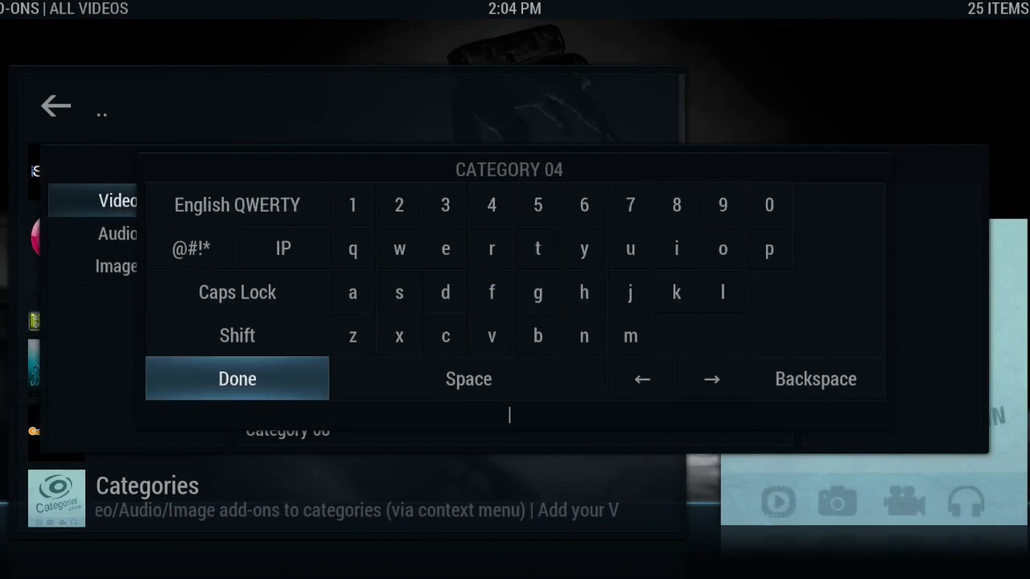
type("Live TV")
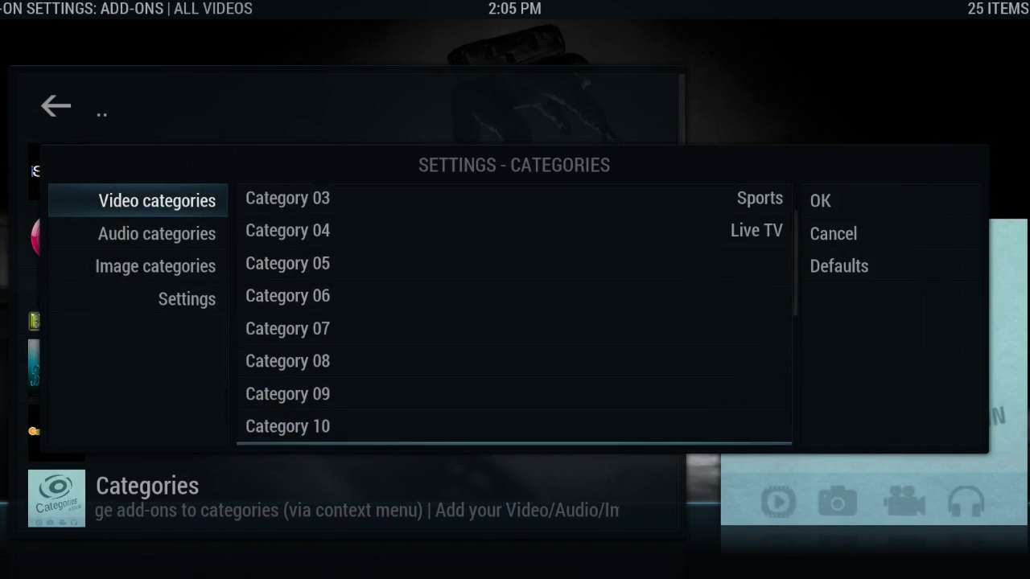
scroll("down", 3)
type("K")
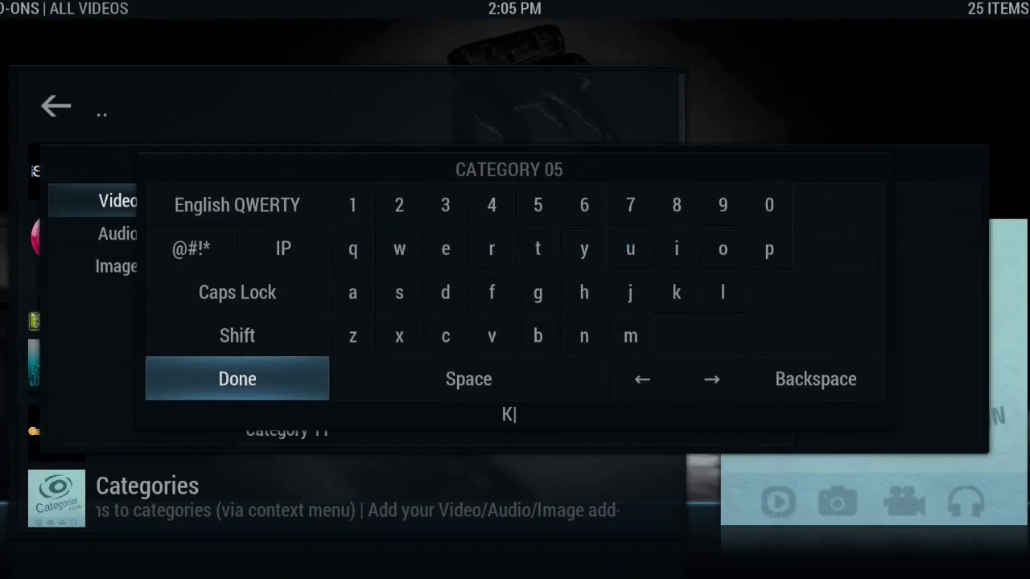
type("ids S")
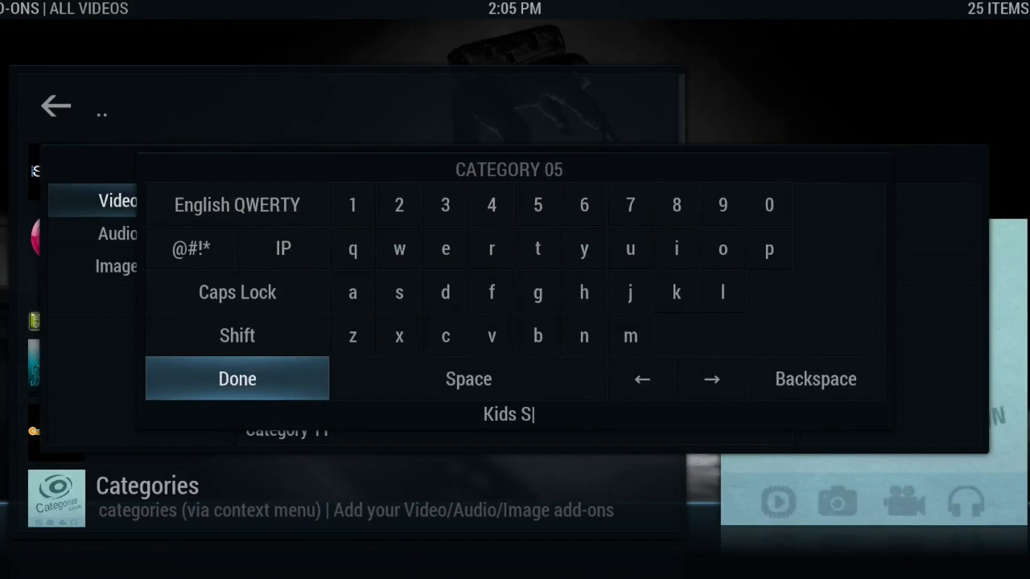
left_click(236, 379)
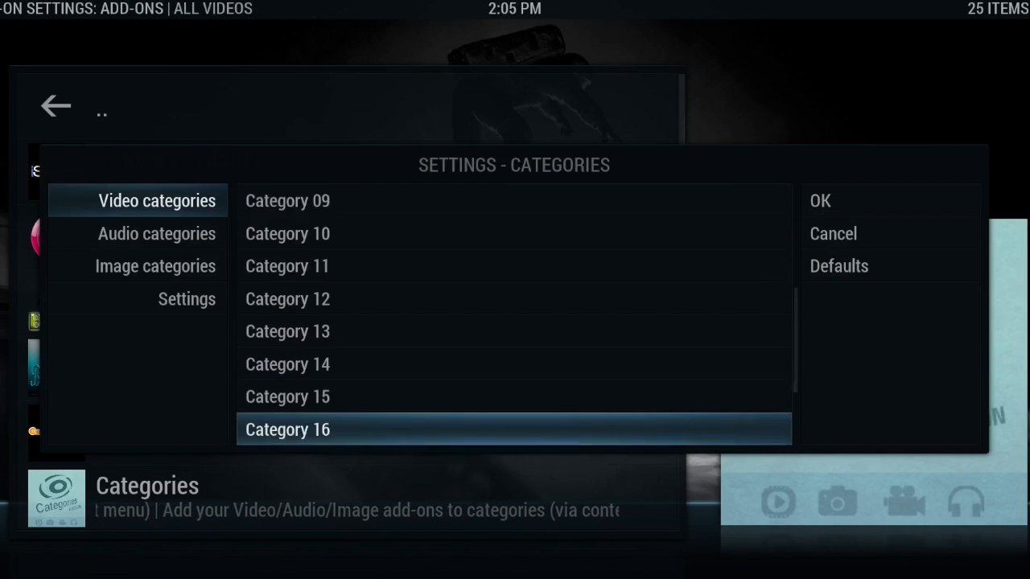
left_click(157, 233)
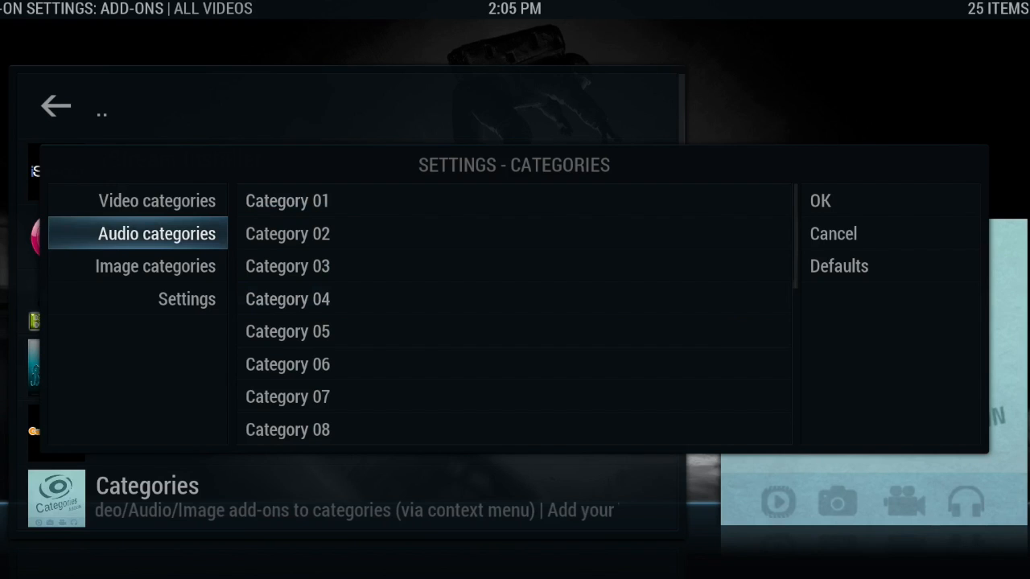
left_click(157, 201)
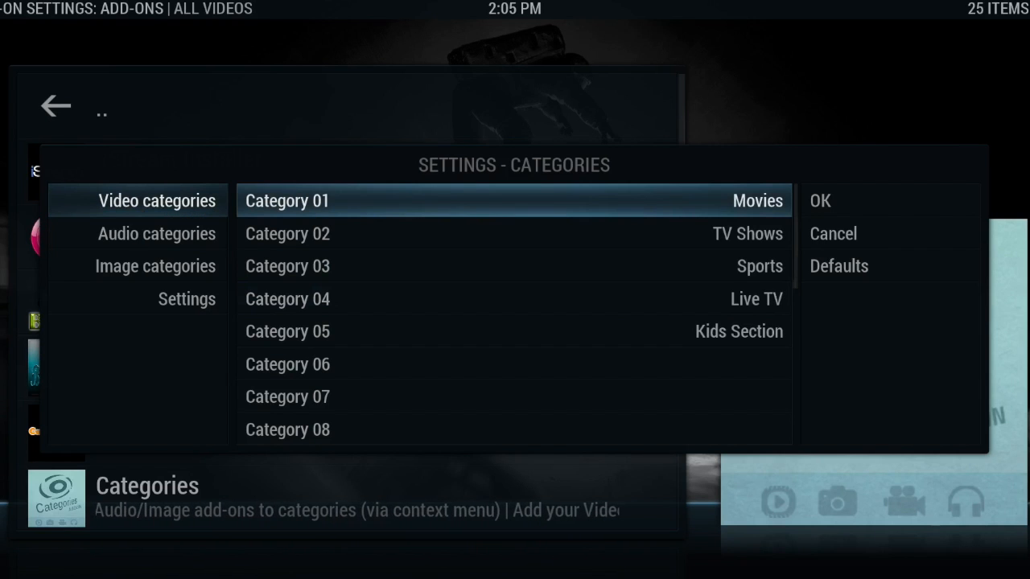
left_click(819, 200)
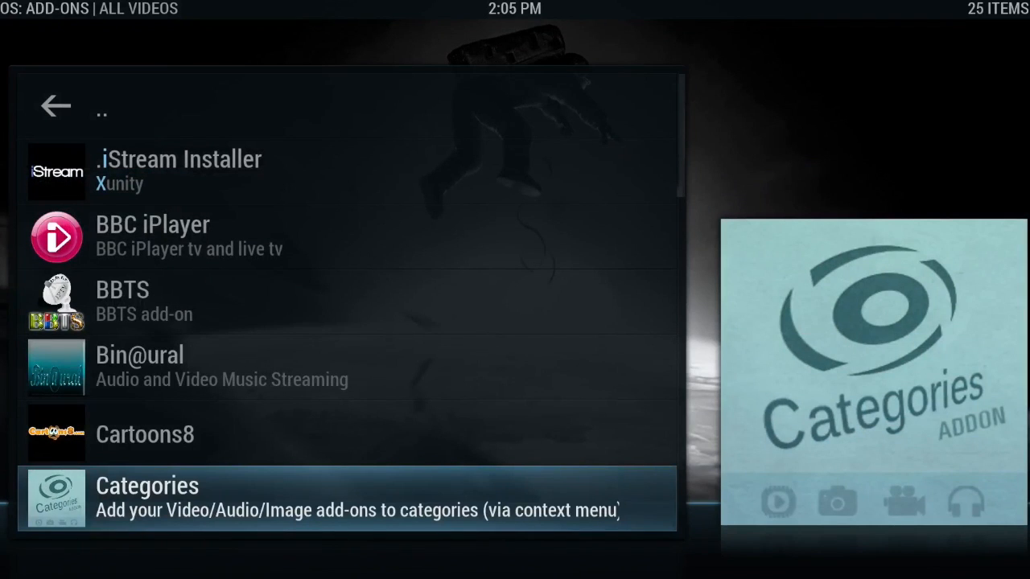
Open Categories, look inside All Addons (23 add-ons), and return to the list
left_click(147, 485)
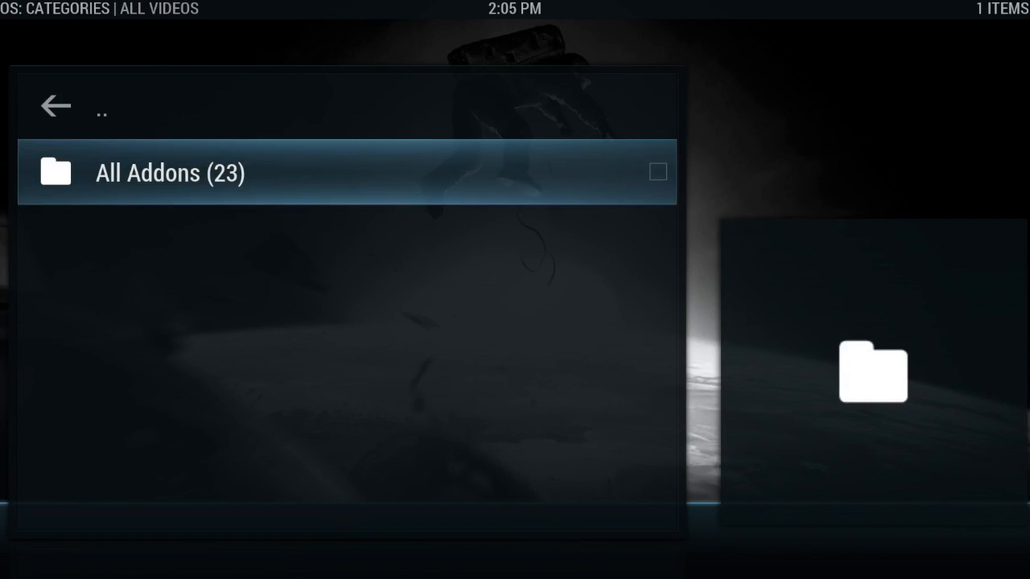
left_click(169, 172)
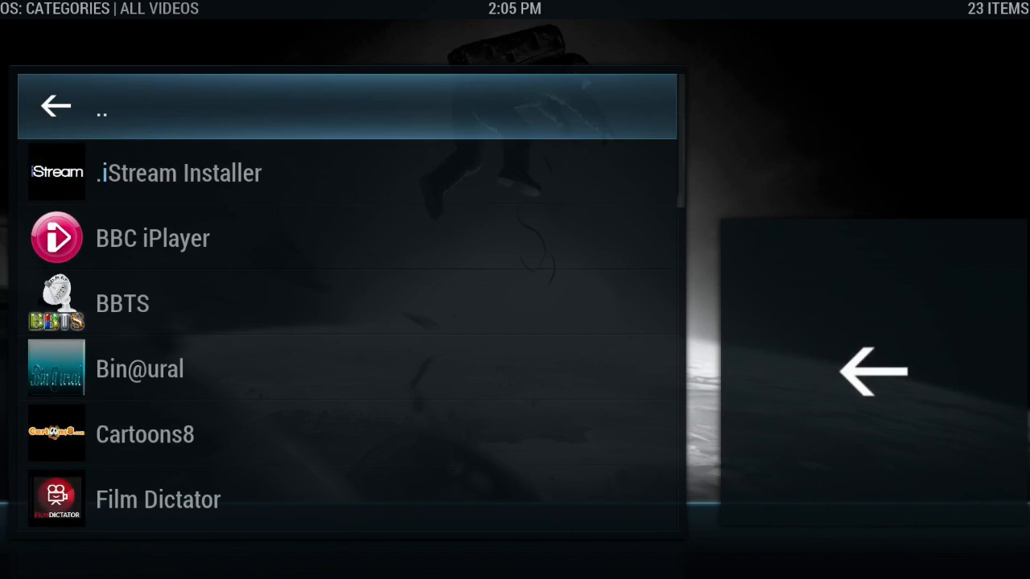
left_click(54, 105)
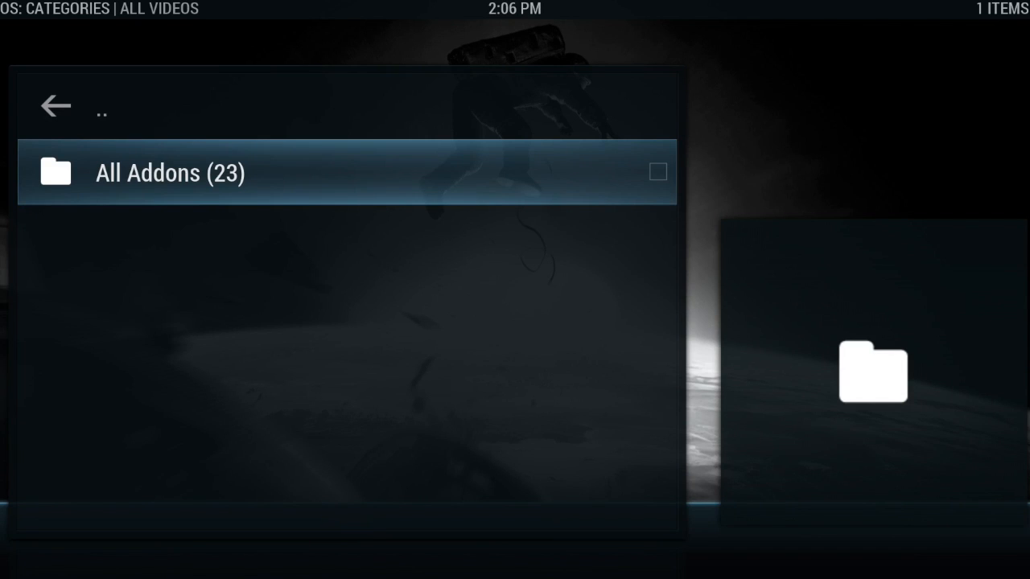
From All Addons, add BBC iPlayer, BBTS and another add-on to TV Shows, Sports and Live TV
left_click(169, 172)
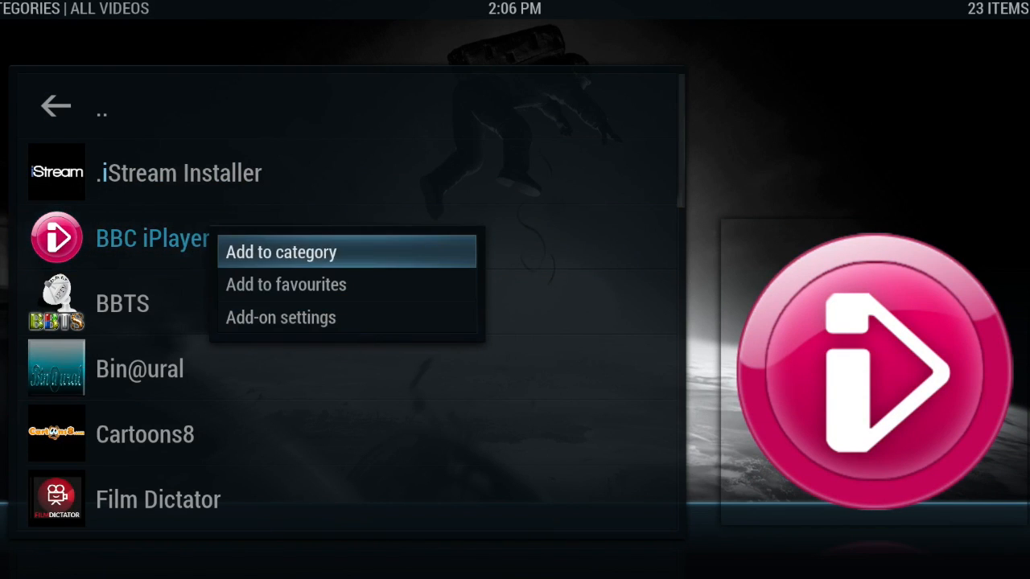
left_click(281, 252)
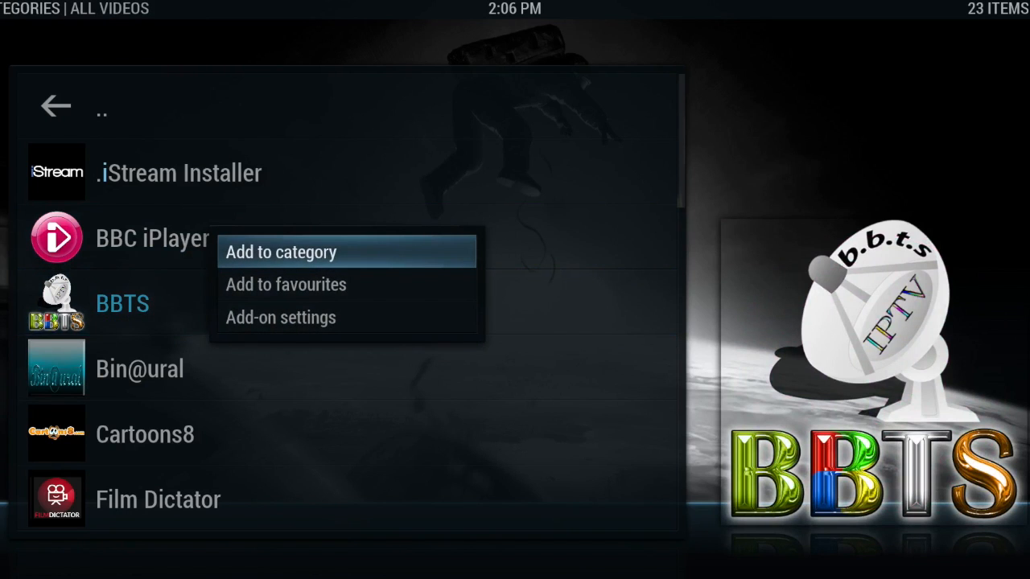
left_click(281, 252)
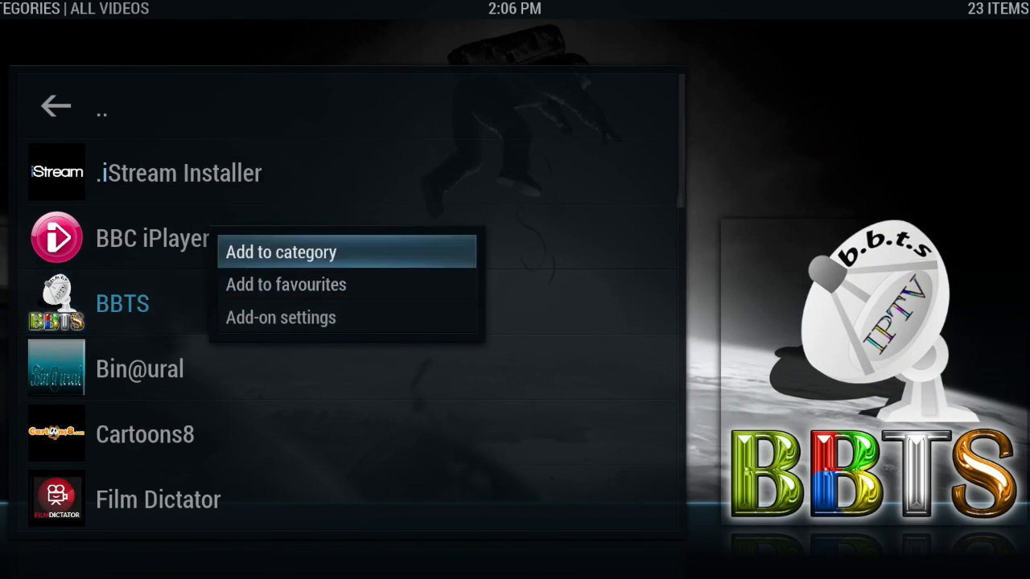
left_click(281, 251)
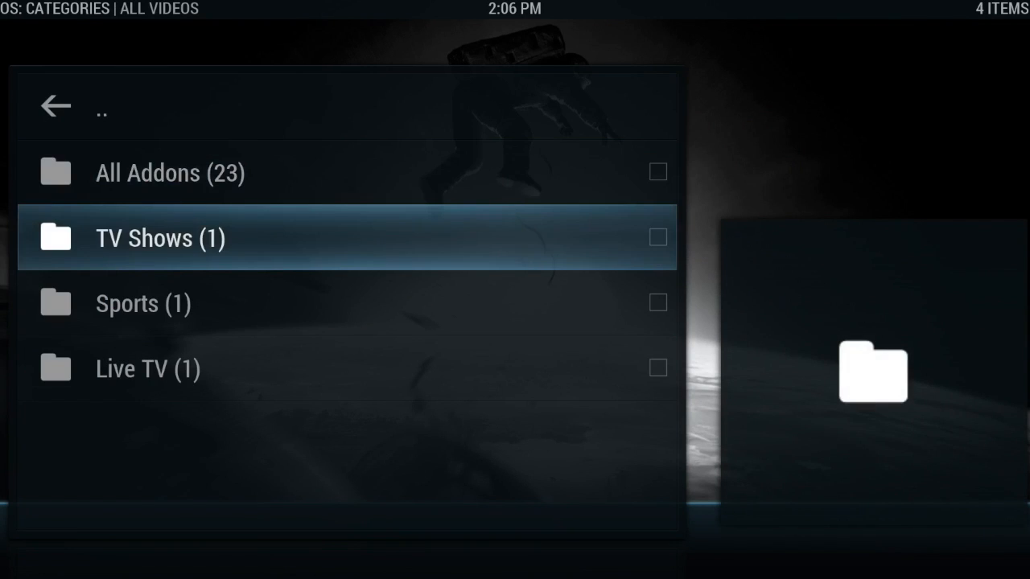
key("Down")
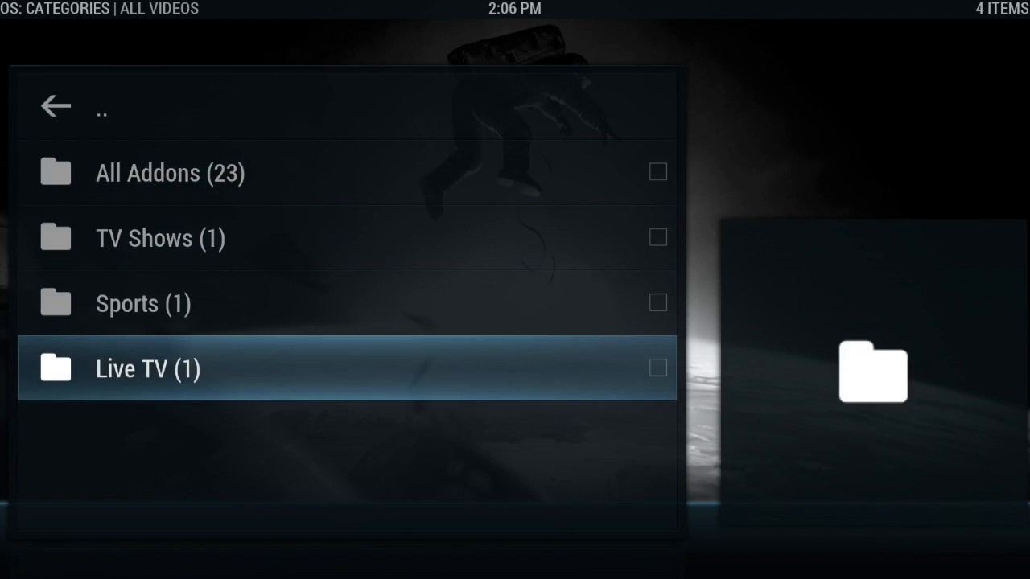
left_click(147, 368)
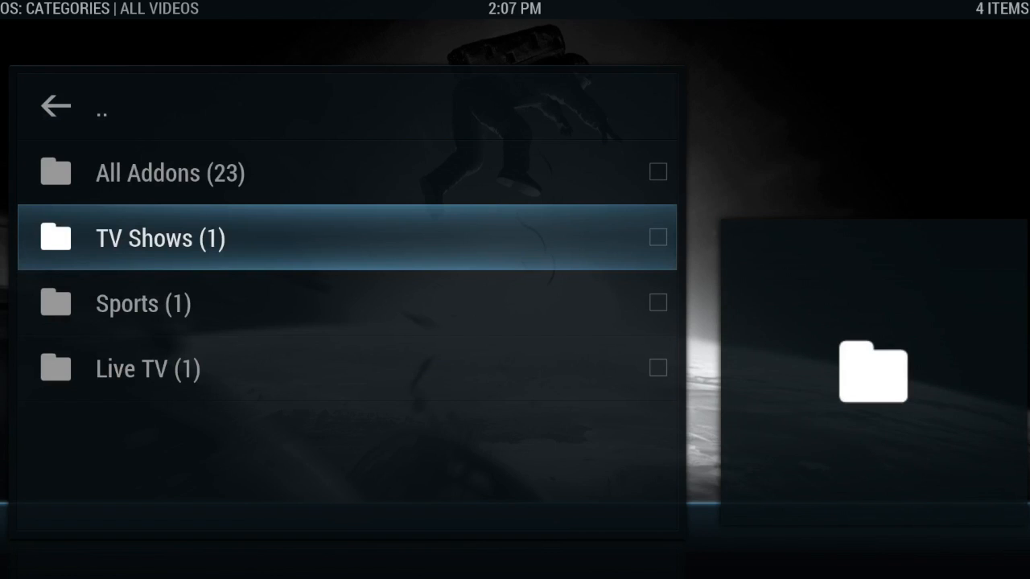
right_click(160, 237)
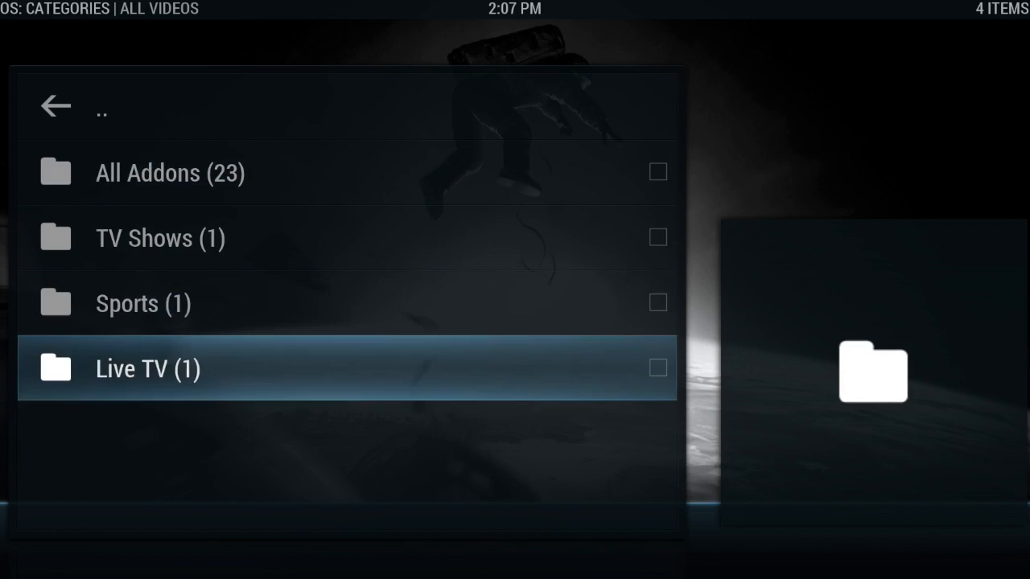
key("Up")
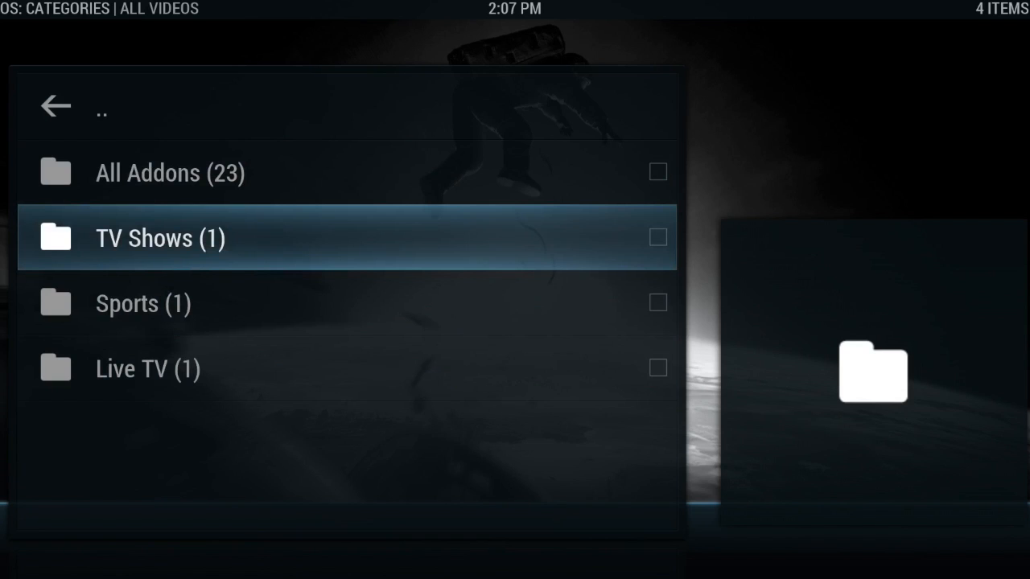